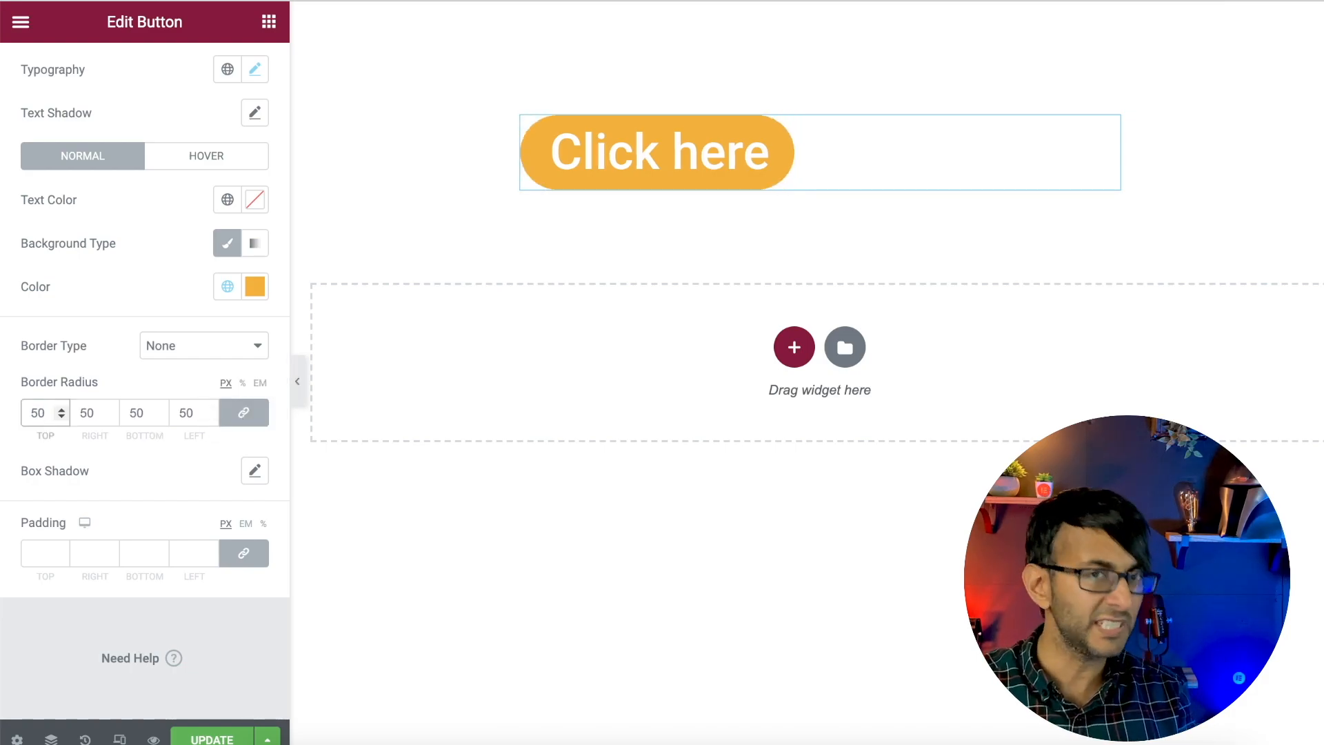
- Set the button's border radius to 0 for square corners
{"action": "triple_click", "coordinate": [37, 412]}
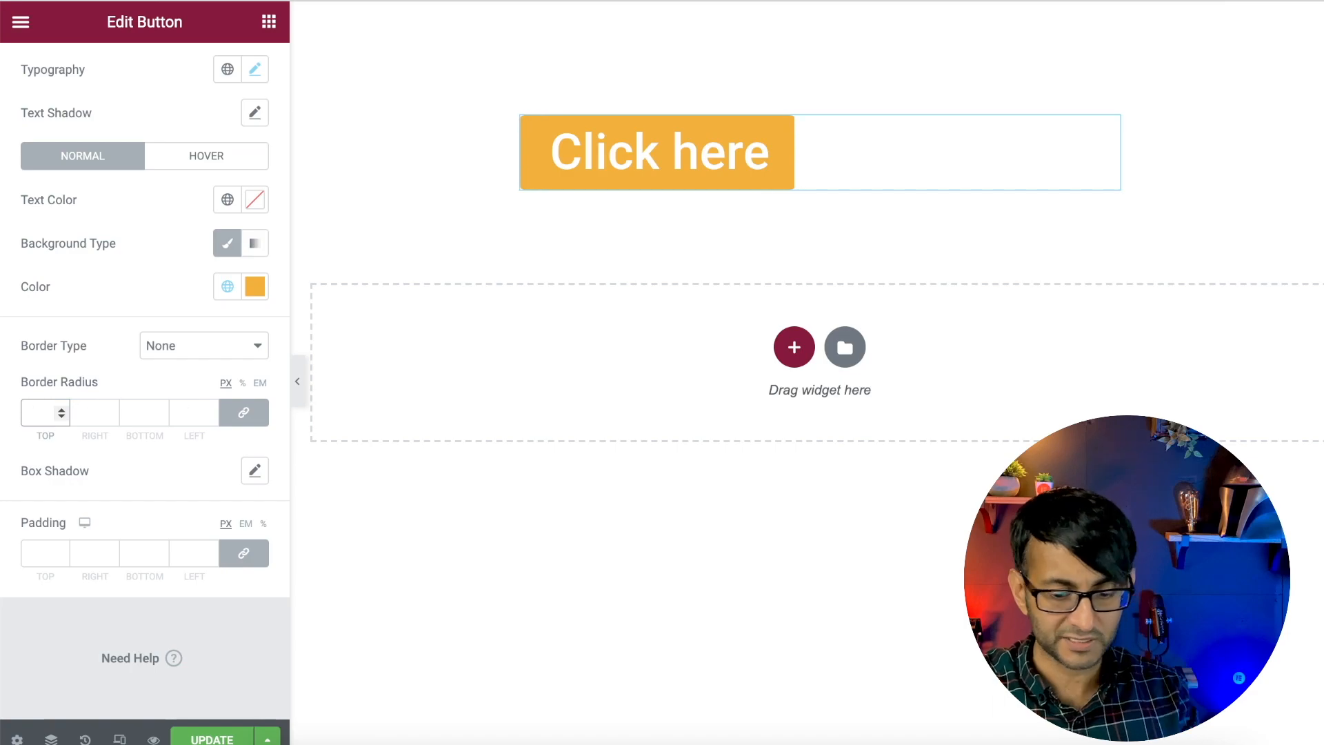
{"action": "left_click", "coordinate": [60, 412]}
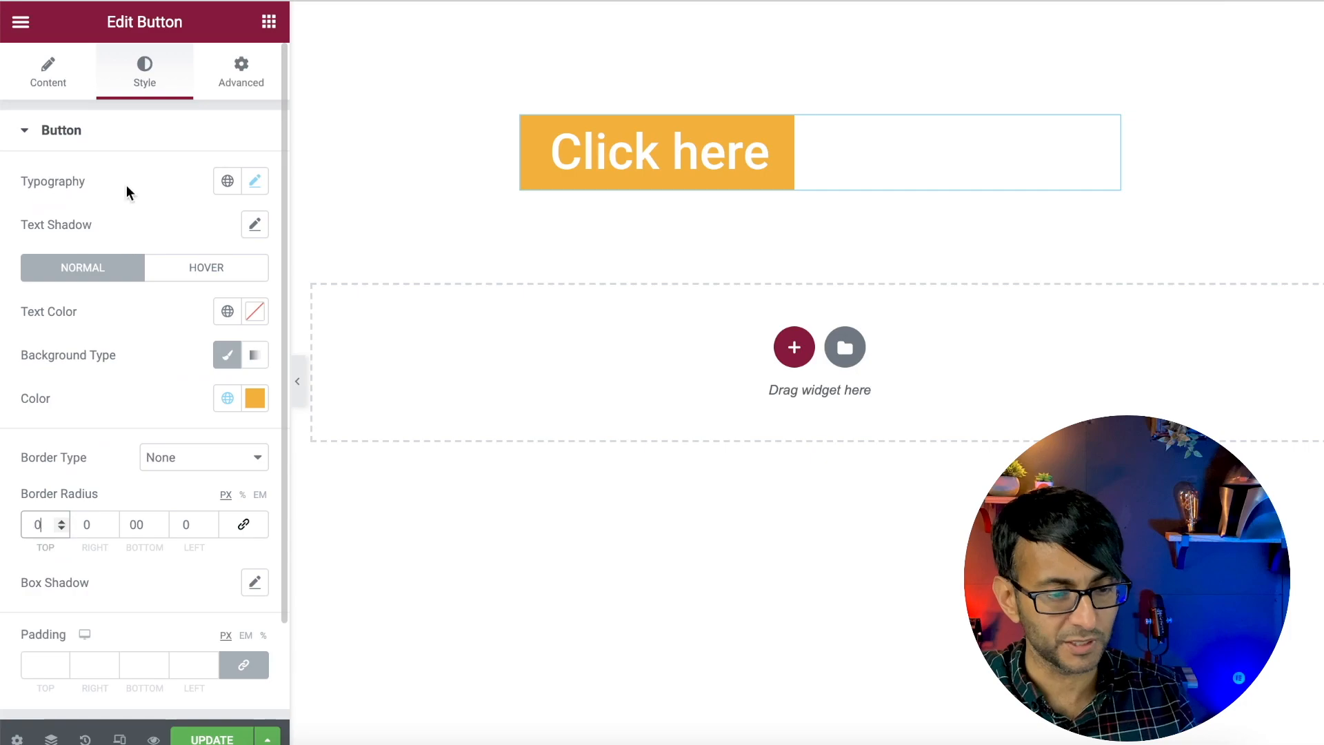
- Go to the button's Advanced settings to add the skew custom CSS
{"action": "left_click", "coordinate": [240, 70]}
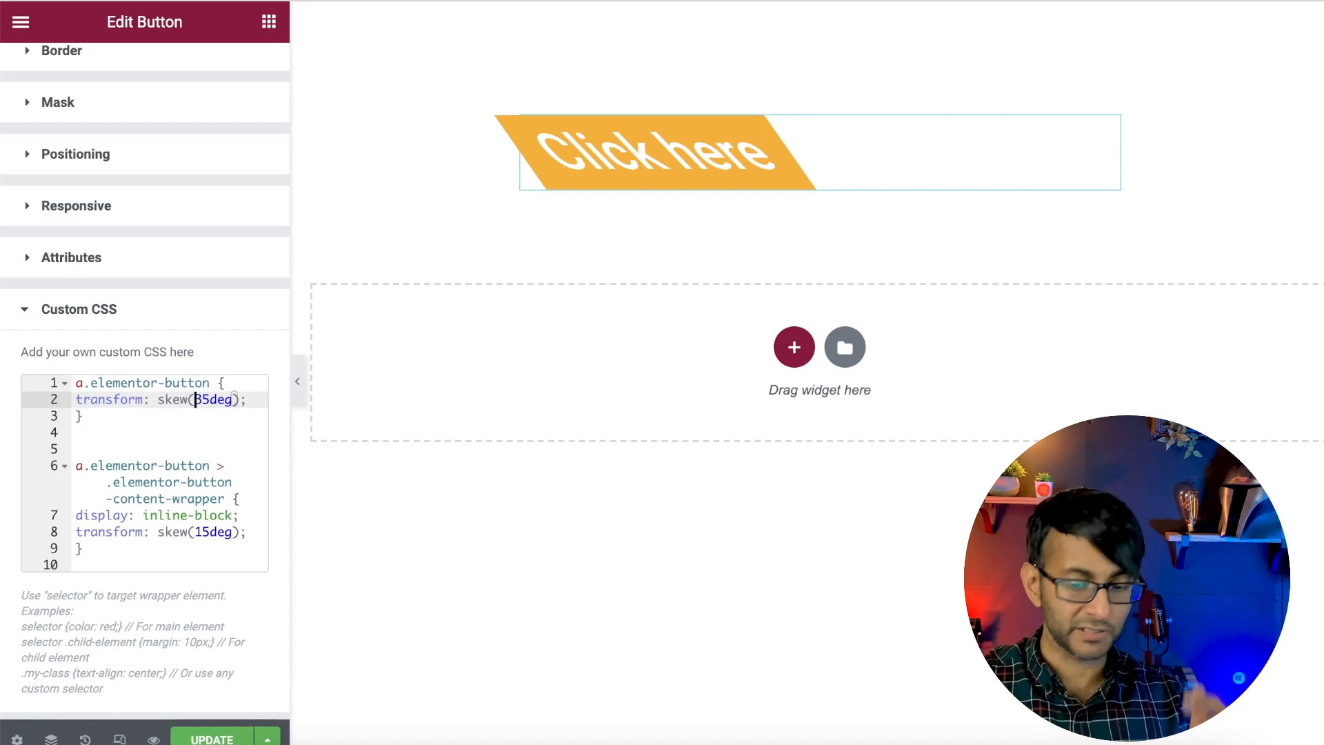
- Change the button skew to -35deg and the content wrapper skew to 35deg
{"action": "type", "text": "-"}
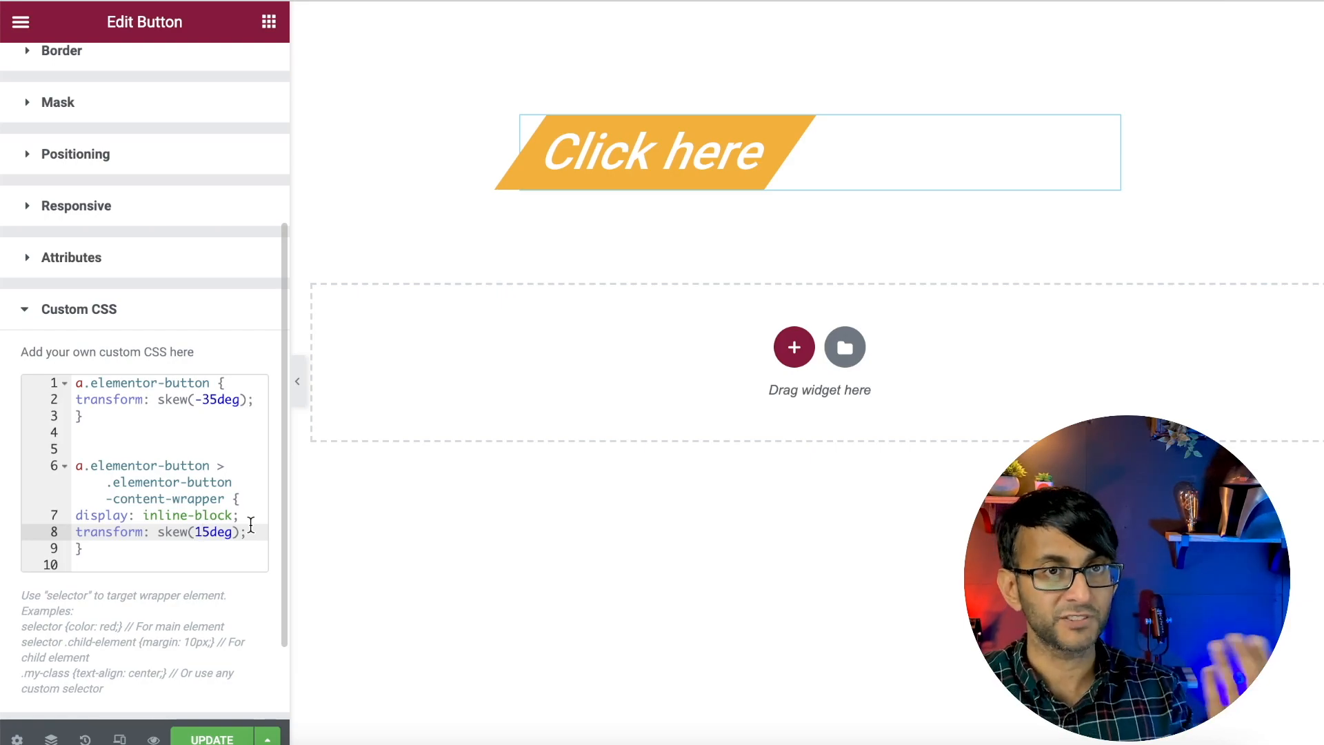
{"action": "type", "text": "5deg"}
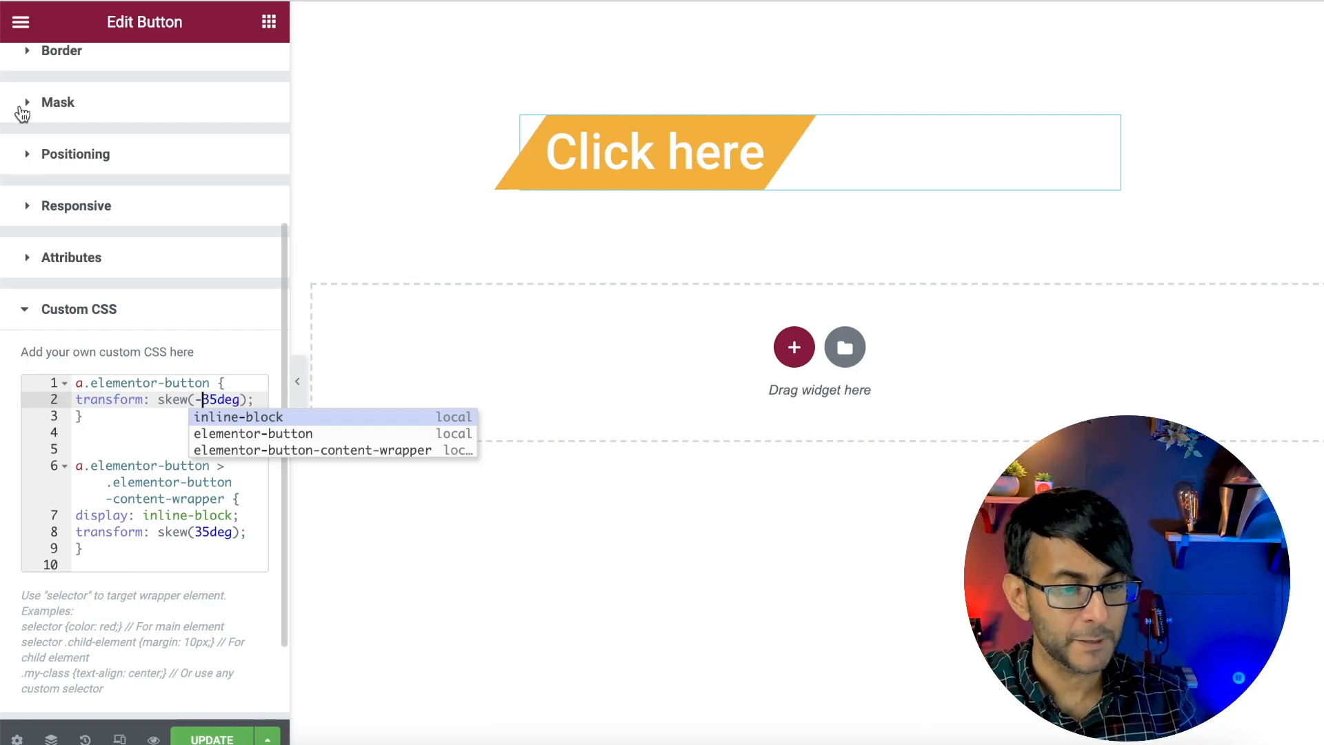
{"action": "left_click", "coordinate": [144, 71]}
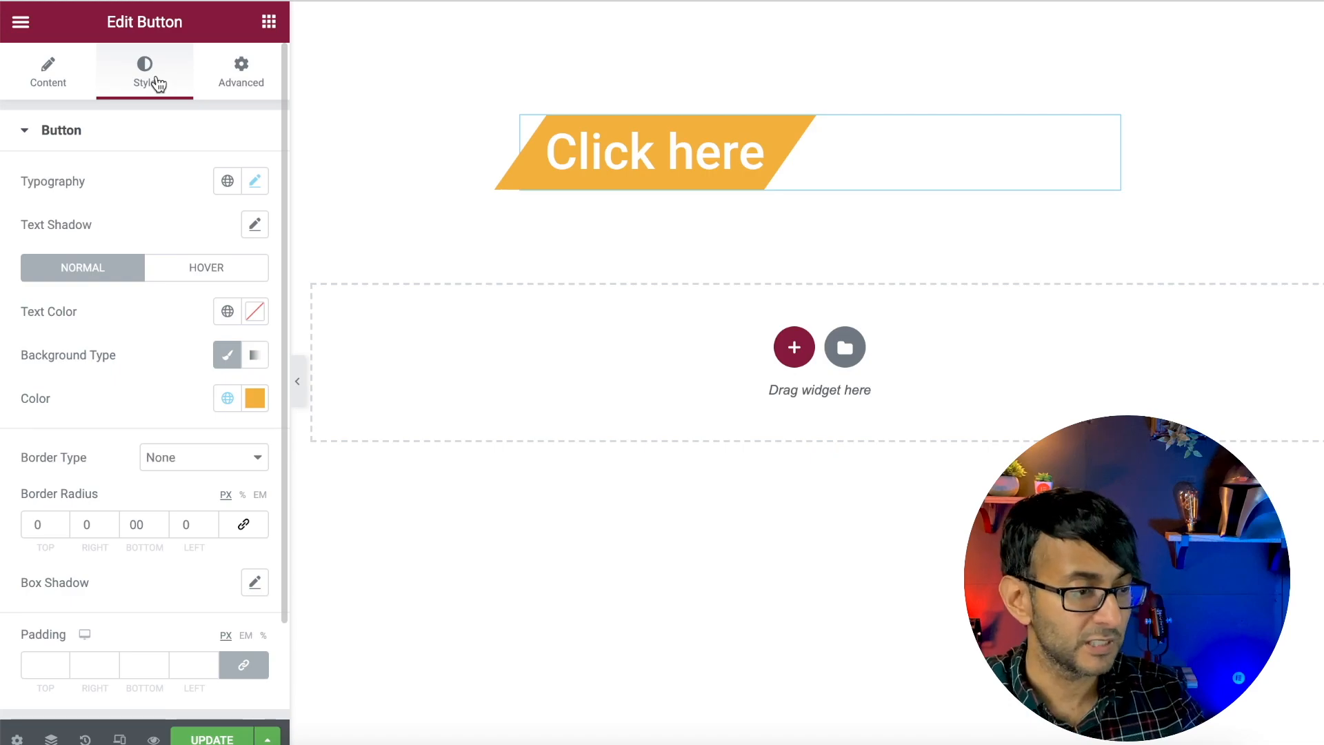
- Give the button's hover state the light blue global background colour
{"action": "left_click", "coordinate": [226, 397]}
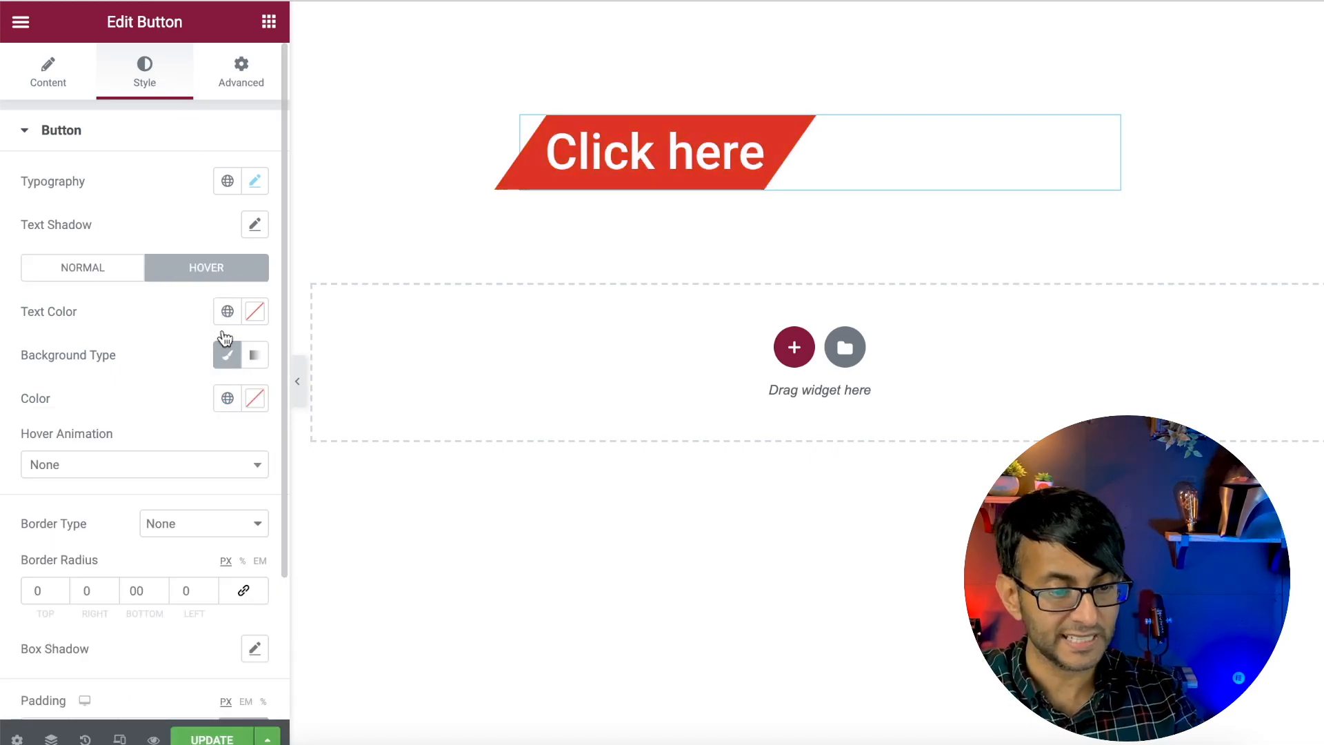
{"action": "left_click", "coordinate": [226, 398]}
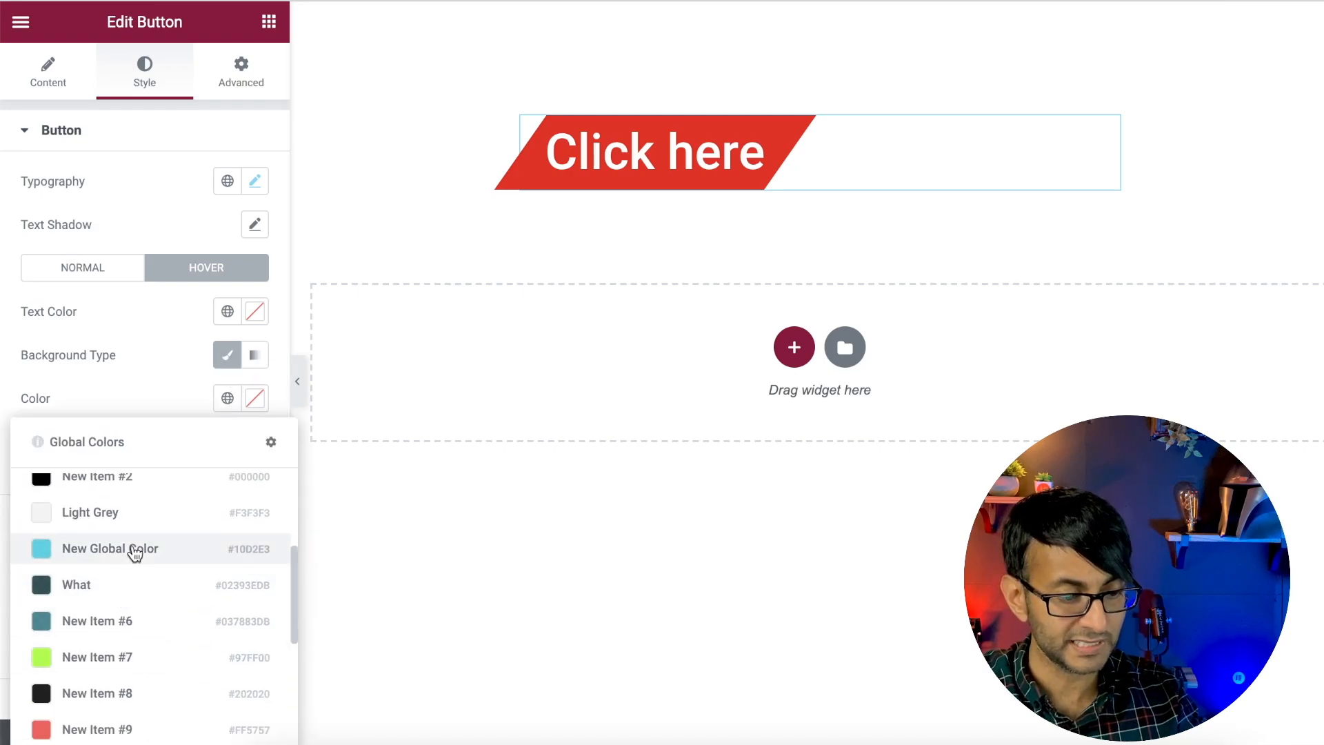
{"action": "left_click", "coordinate": [111, 548]}
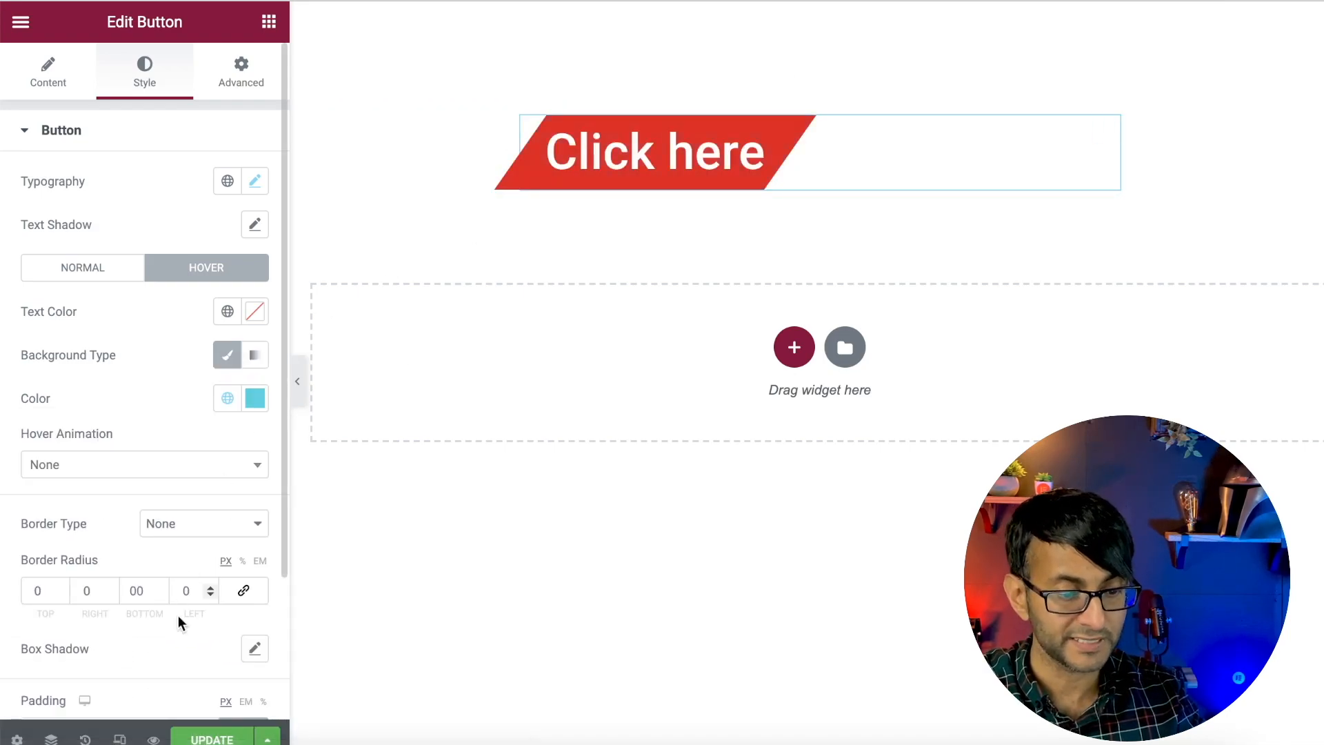
- Make the button red with 5/50/5/50 padding and border radius 0
{"action": "scroll", "scroll_direction": "down", "scroll_amount": 3}
{"action": "type", "text": "30"}
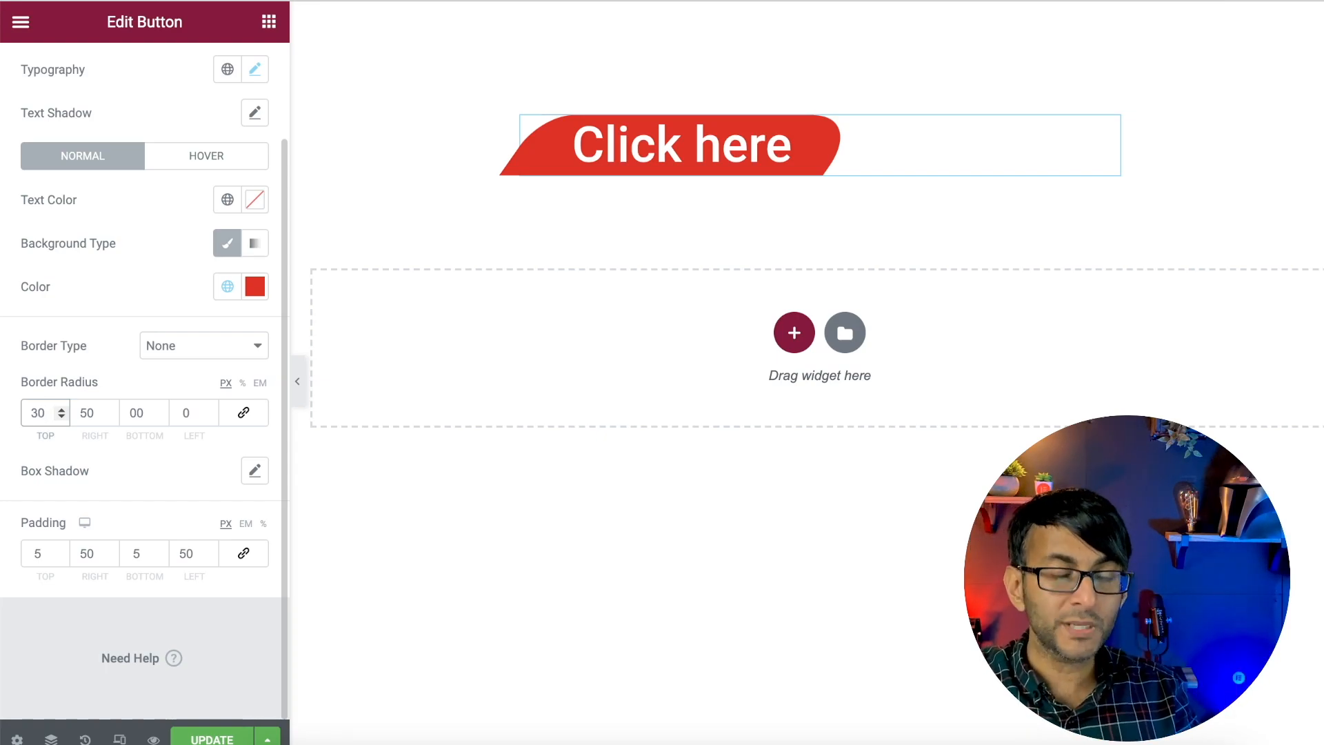
{"action": "mouse_move", "coordinate": [251, 472]}
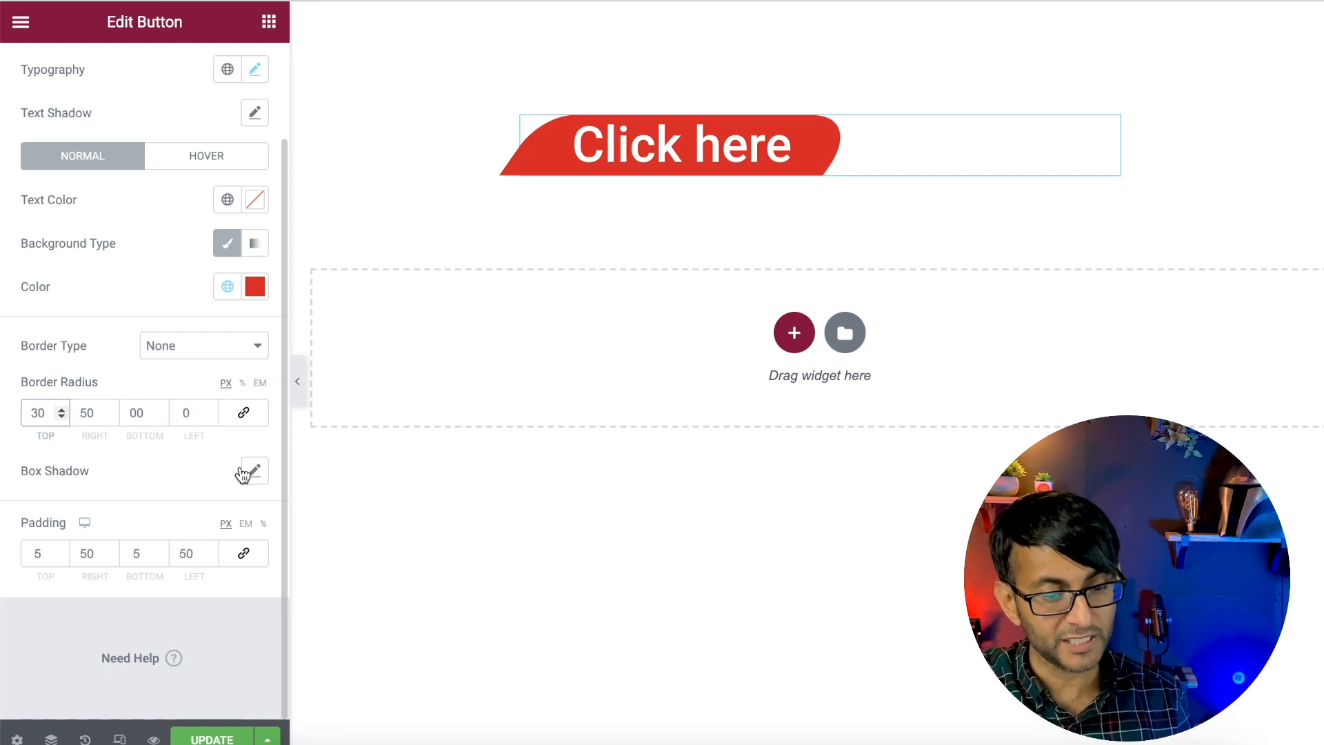
{"action": "left_click", "coordinate": [254, 470]}
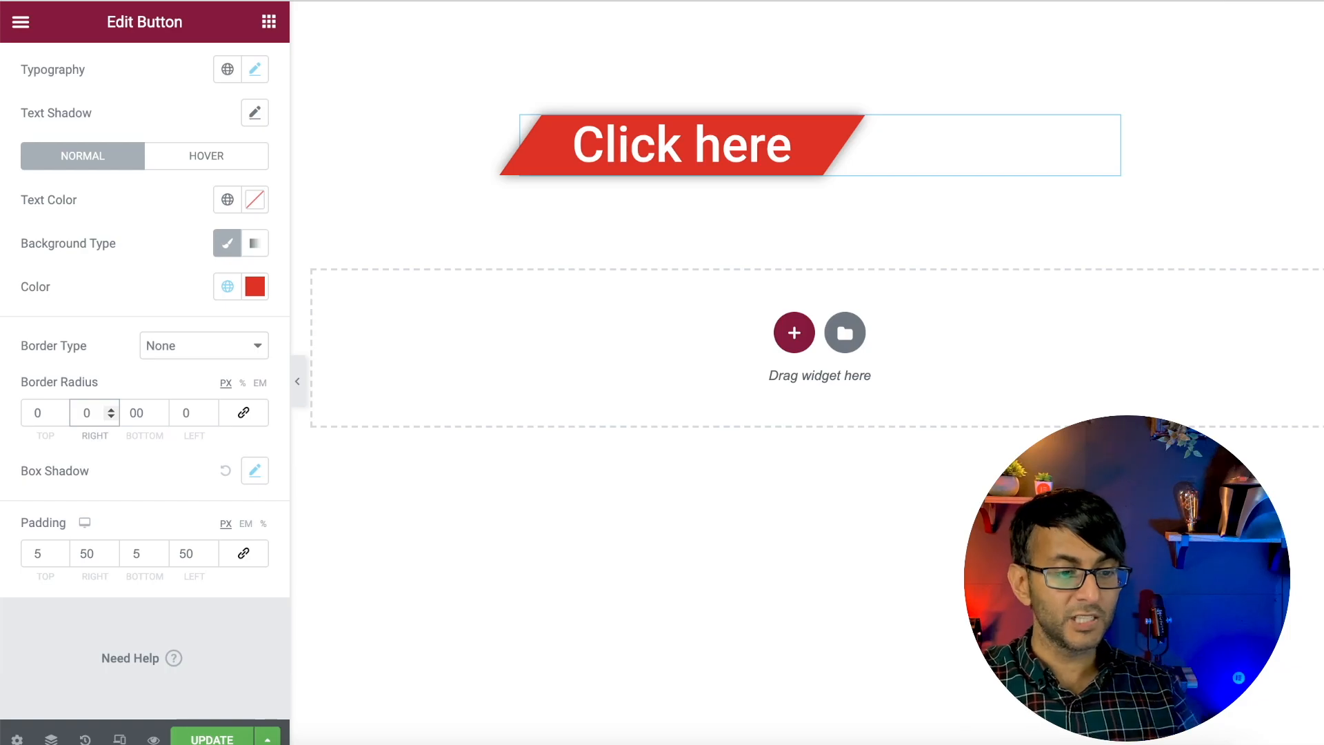
{"action": "scroll", "scroll_direction": "down", "scroll_amount": 3}
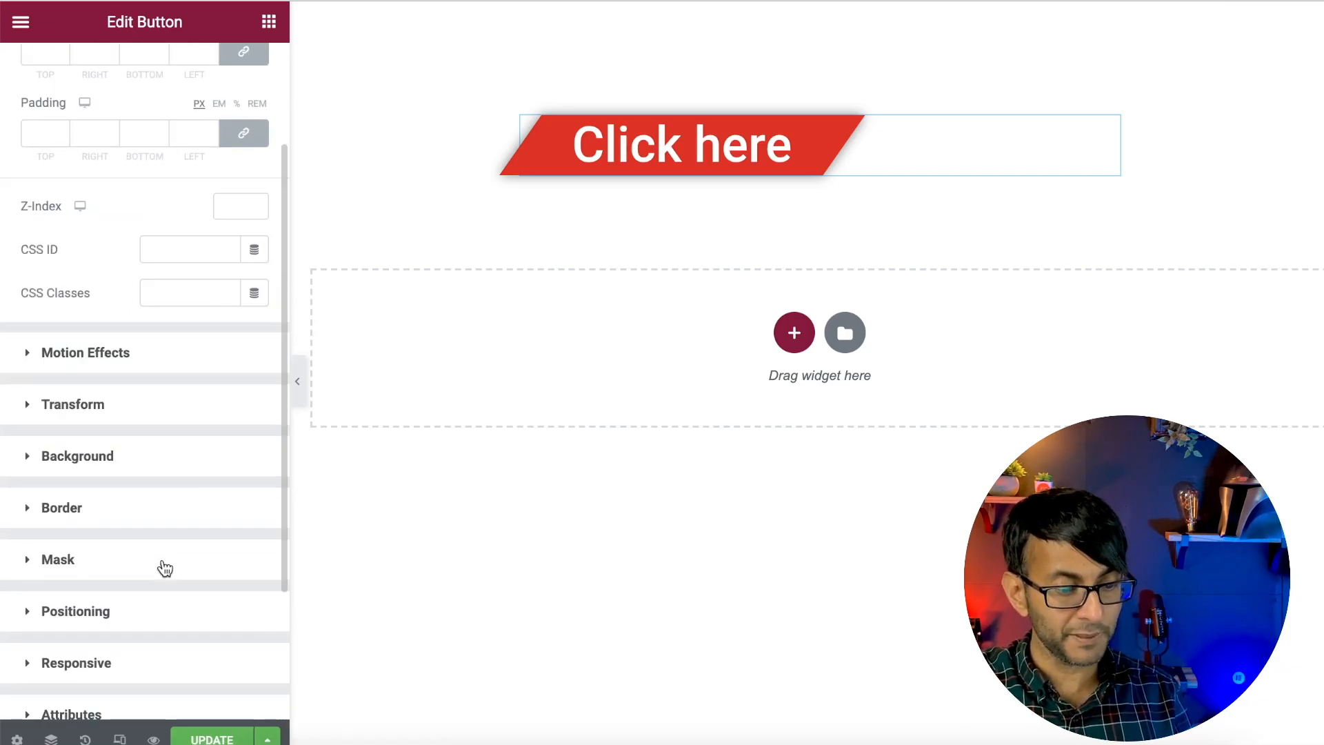